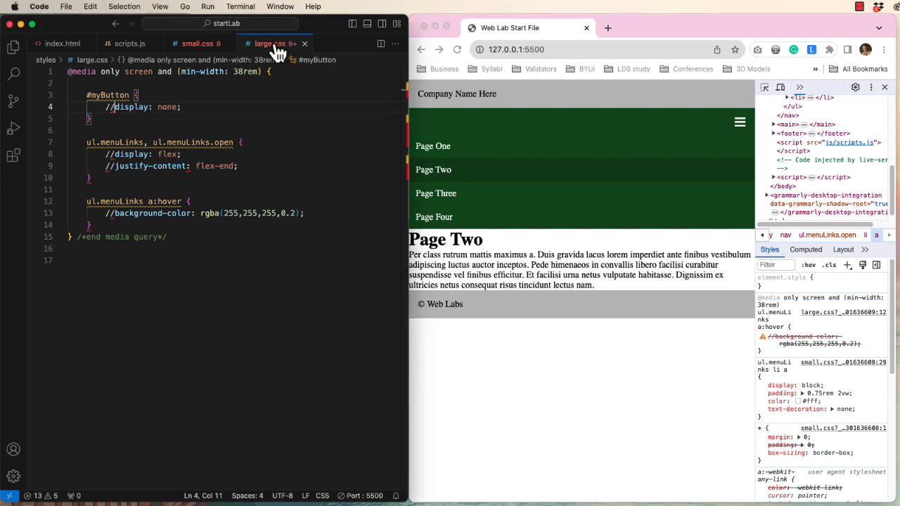
{"action": "mouse_move", "coordinate": [270, 43]}
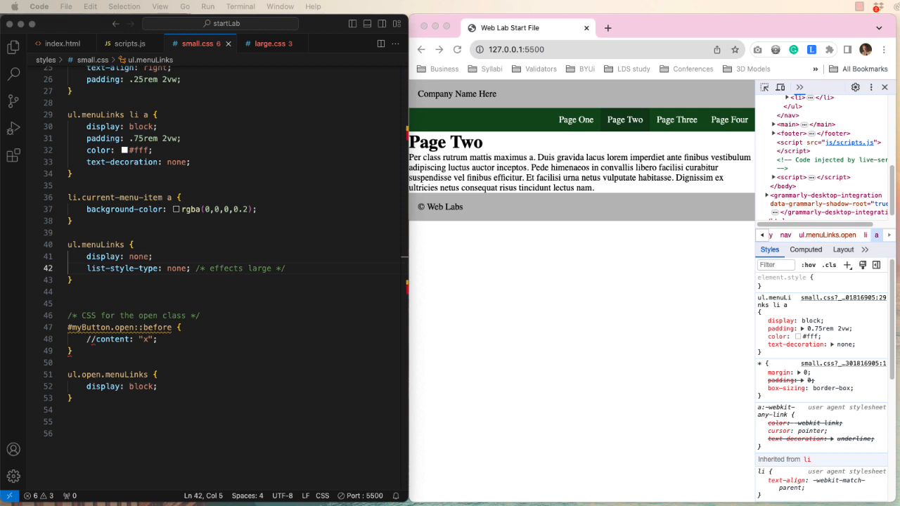
Re-enable the rgba(255,255,255,0.2) hover background in large.css and select the open-menu selector
{"action": "left_click", "coordinate": [270, 43]}
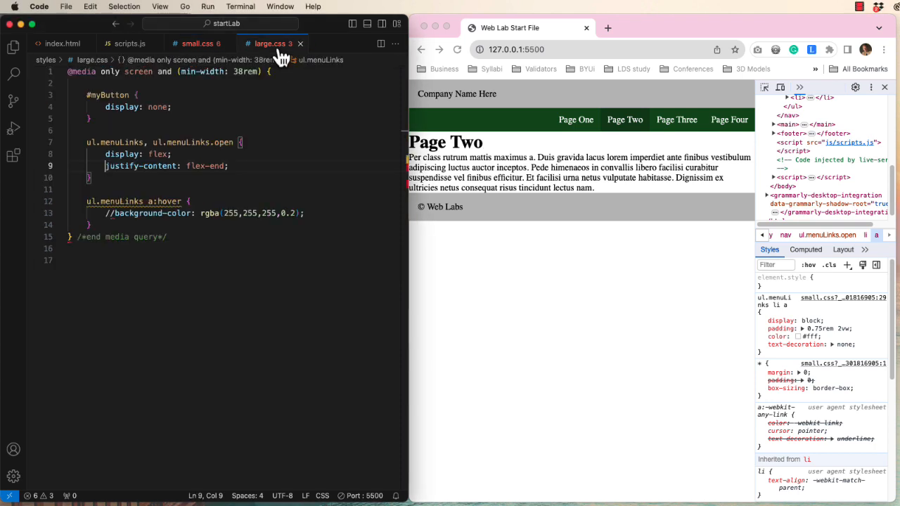
{"action": "mouse_move", "coordinate": [521, 346]}
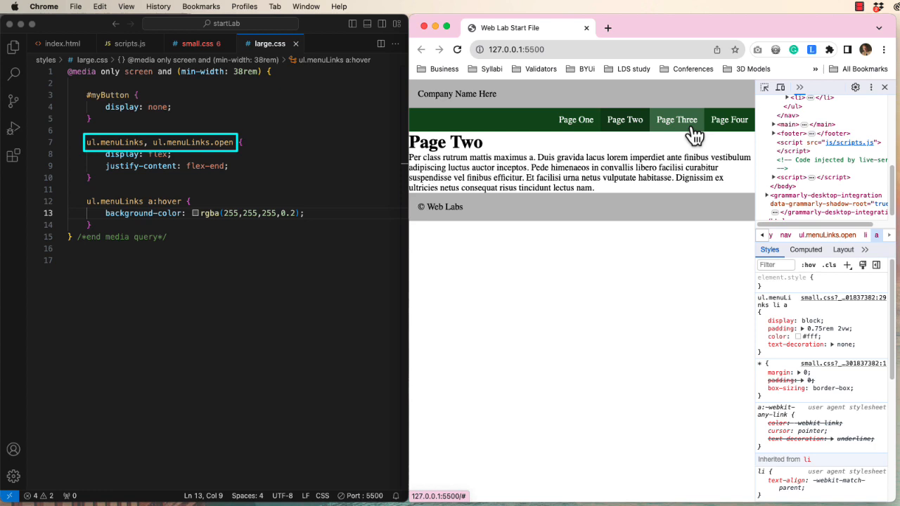
{"action": "mouse_move", "coordinate": [576, 119]}
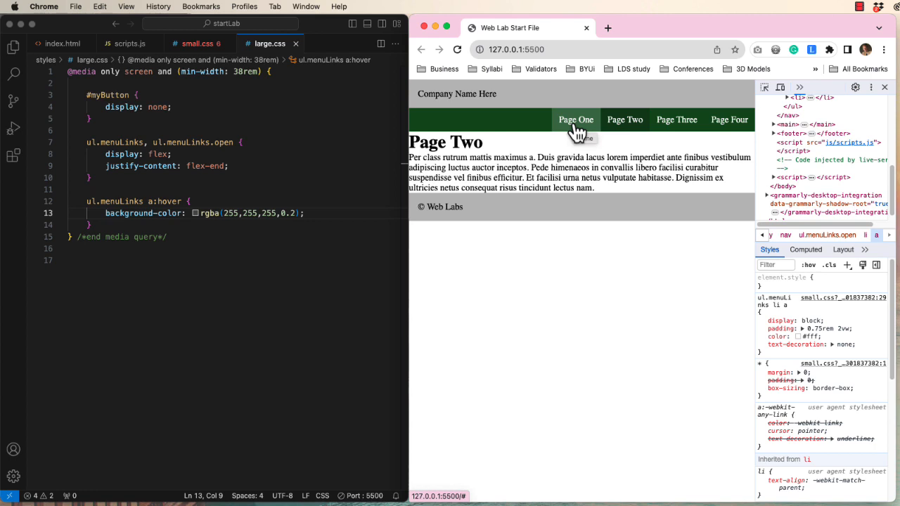
{"action": "double_click", "coordinate": [200, 142]}
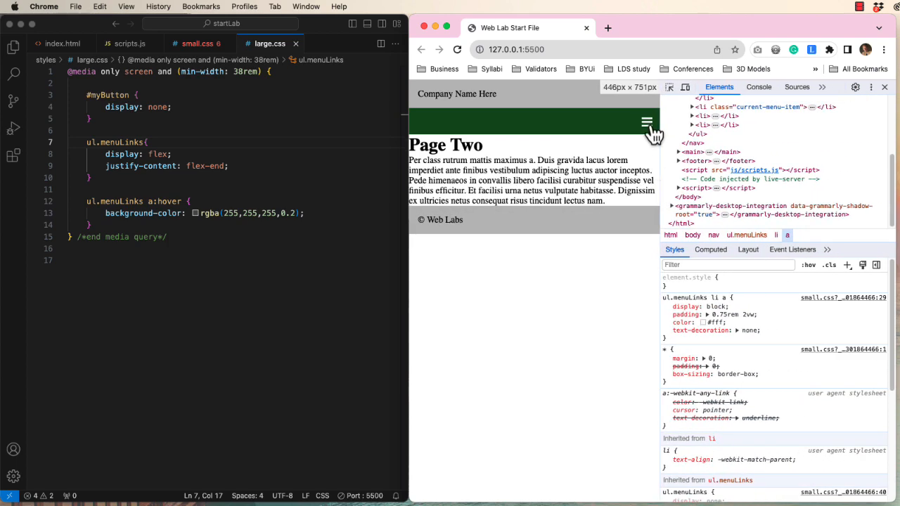
Expand the hamburger menu on the narrow page and inspect the Page One link
{"action": "left_click", "coordinate": [647, 123]}
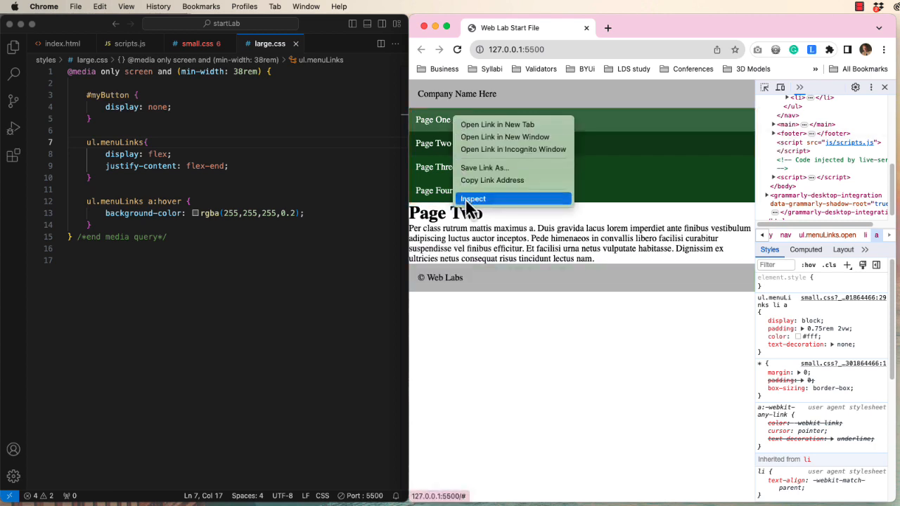
{"action": "left_click", "coordinate": [473, 198]}
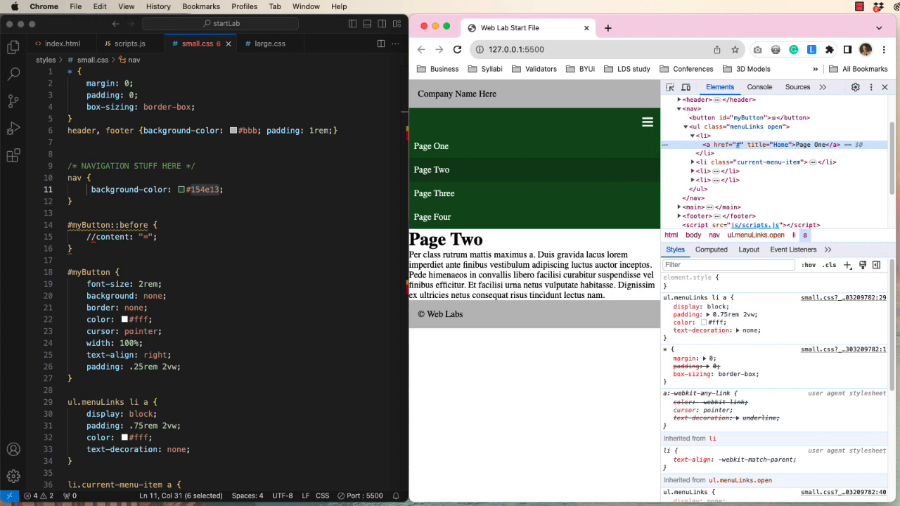
Replace the nav background colour value in small.css, entering 'blue'
{"action": "type", "text": "blue"}
{"action": "left_click", "coordinate": [238, 320]}
{"action": "type", "text": "000"}
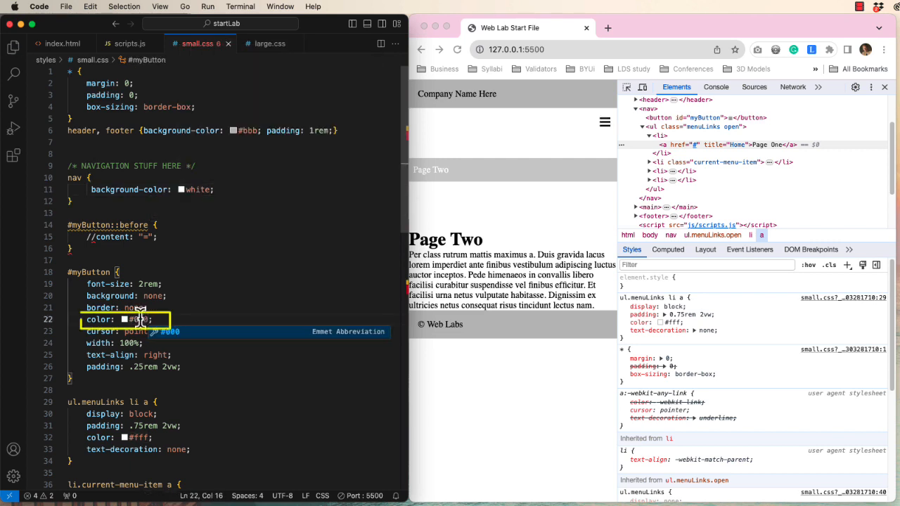
Edit the ul.menuLinks li a rule to give links navy and the current item red
{"action": "left_click", "coordinate": [127, 437]}
{"action": "type", "text": "color: red;"}
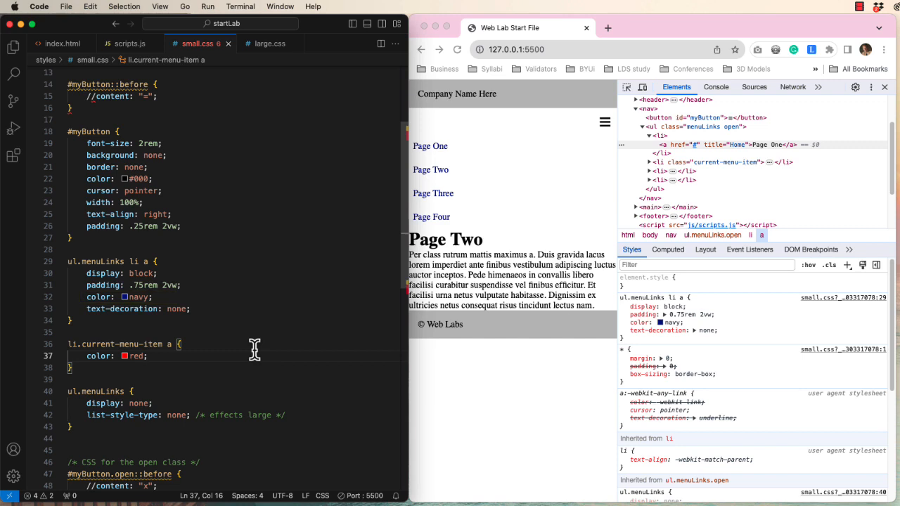
{"action": "mouse_move", "coordinate": [129, 261]}
{"action": "type", "text": "ul.menuLinks "}
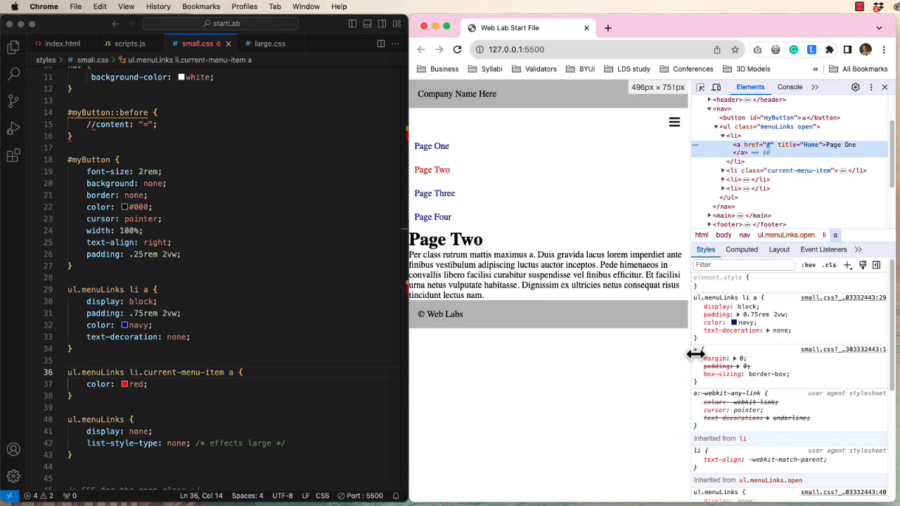
In large.css change the hover rule to color: orange instead of a translucent background
{"action": "left_click", "coordinate": [270, 42]}
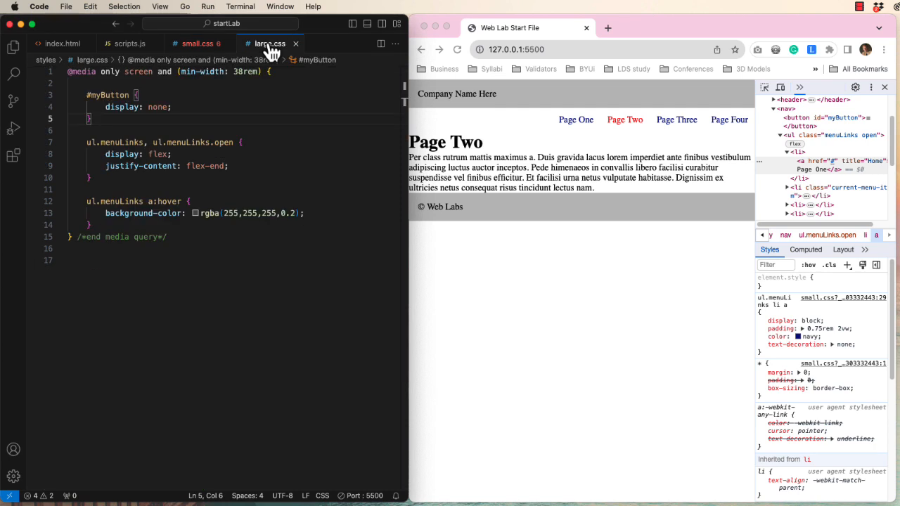
{"action": "type", "text": "color: orange"}
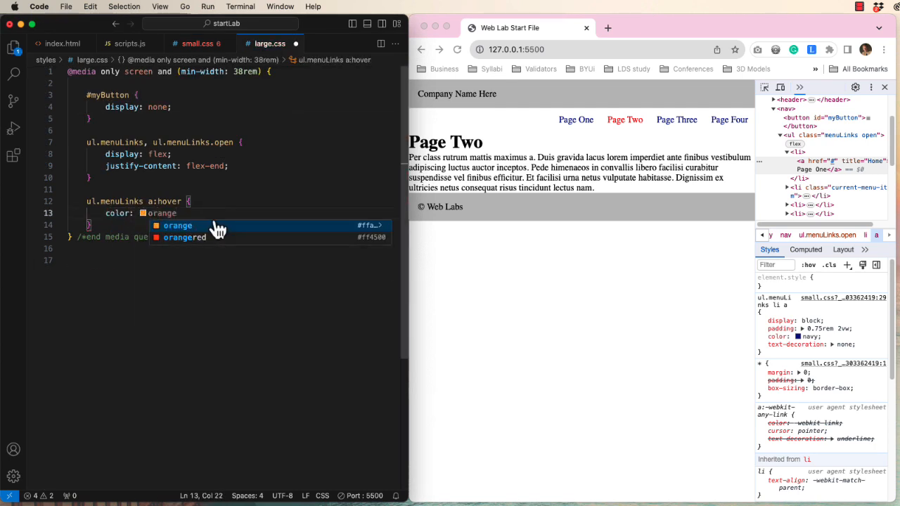
{"action": "left_click", "coordinate": [178, 225]}
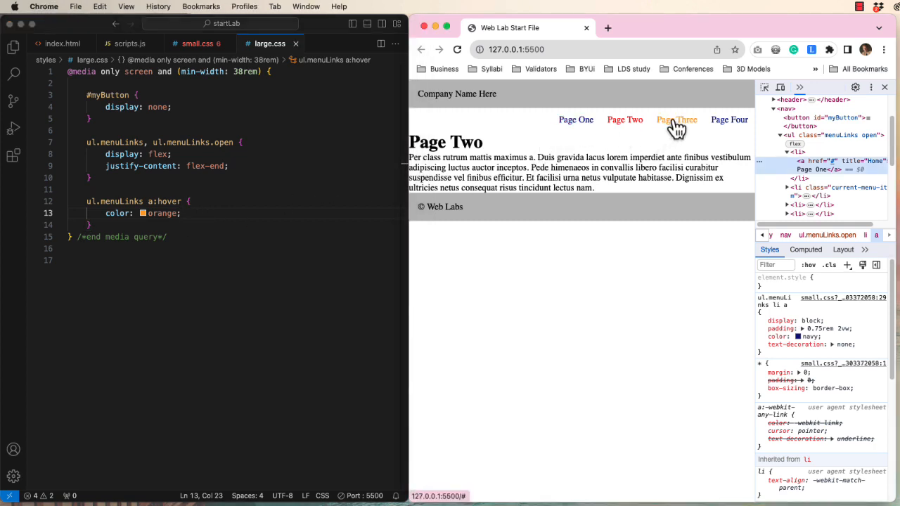
{"action": "mouse_move", "coordinate": [729, 119]}
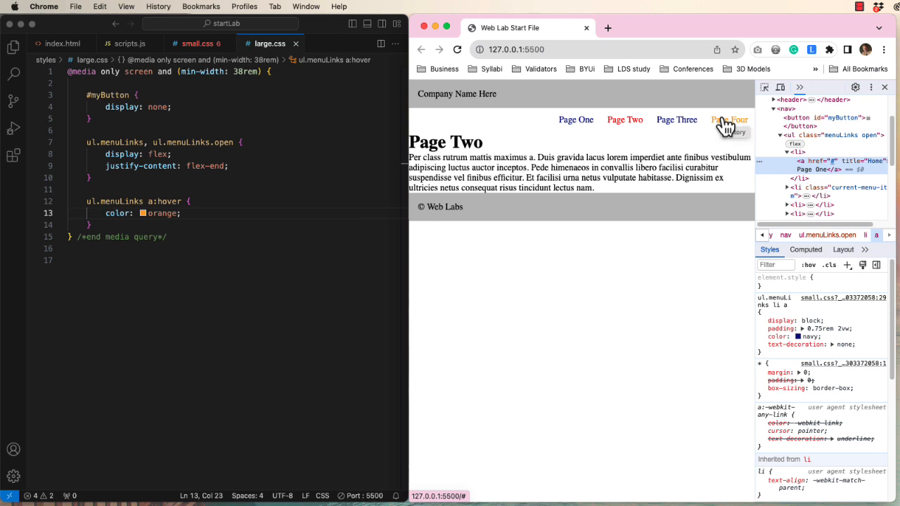